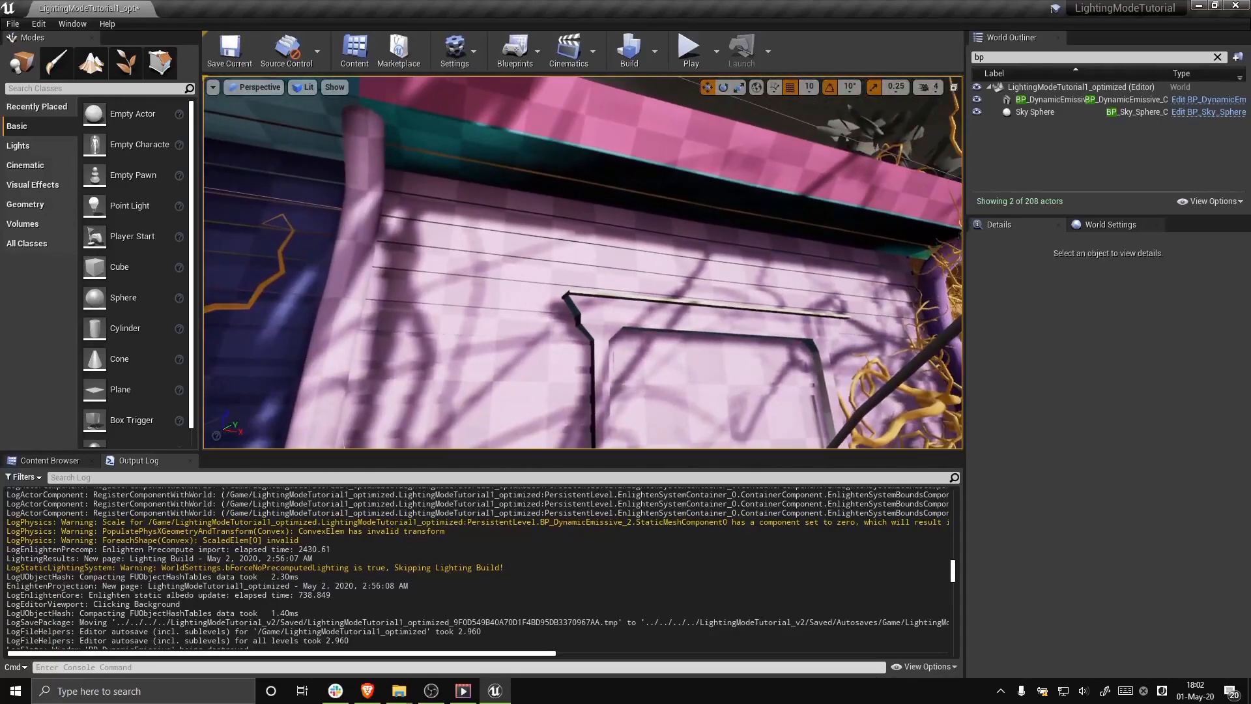
# Reset the viewport show flags with Show > Use Defaults
pyautogui.click(334, 86)
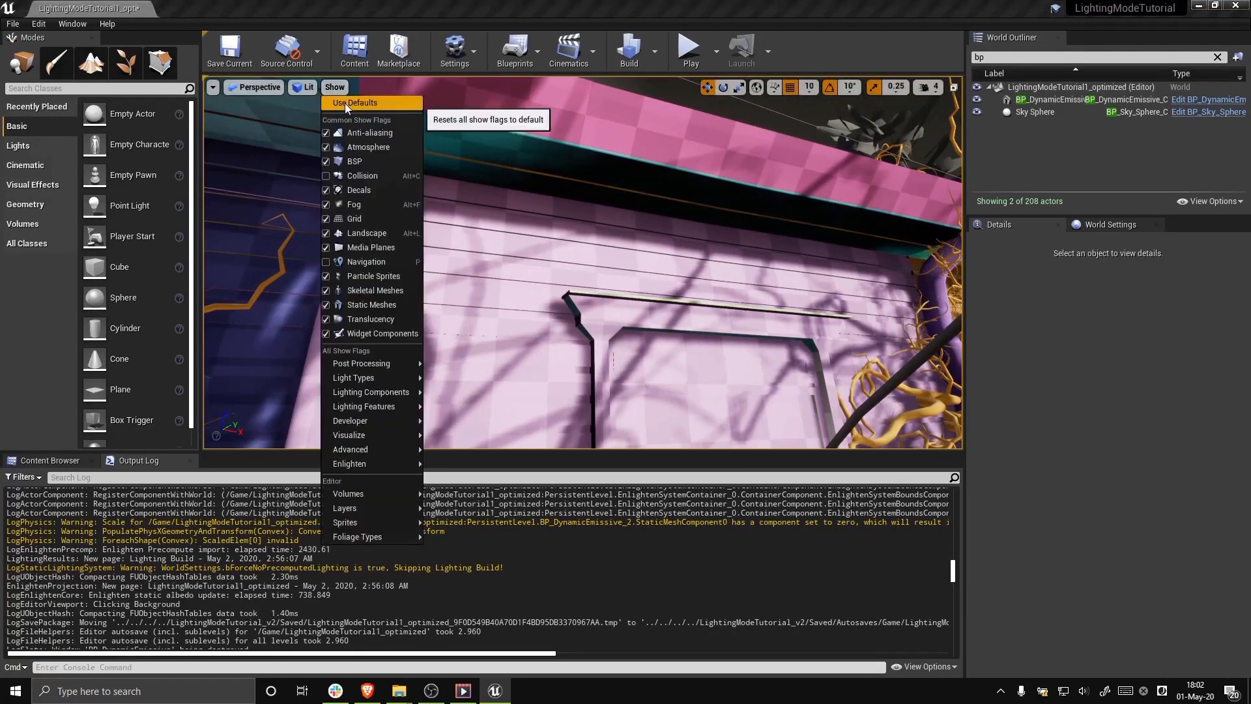
pyautogui.click(355, 102)
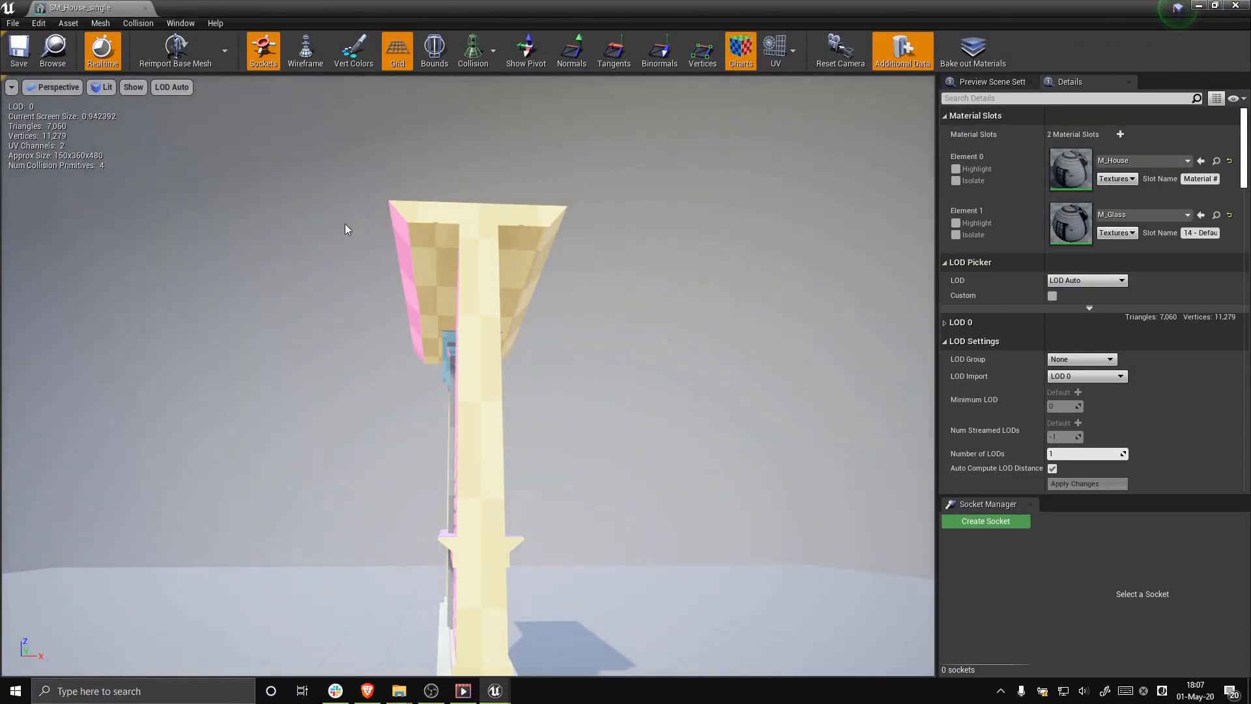
pyautogui.moveTo(337, 237)
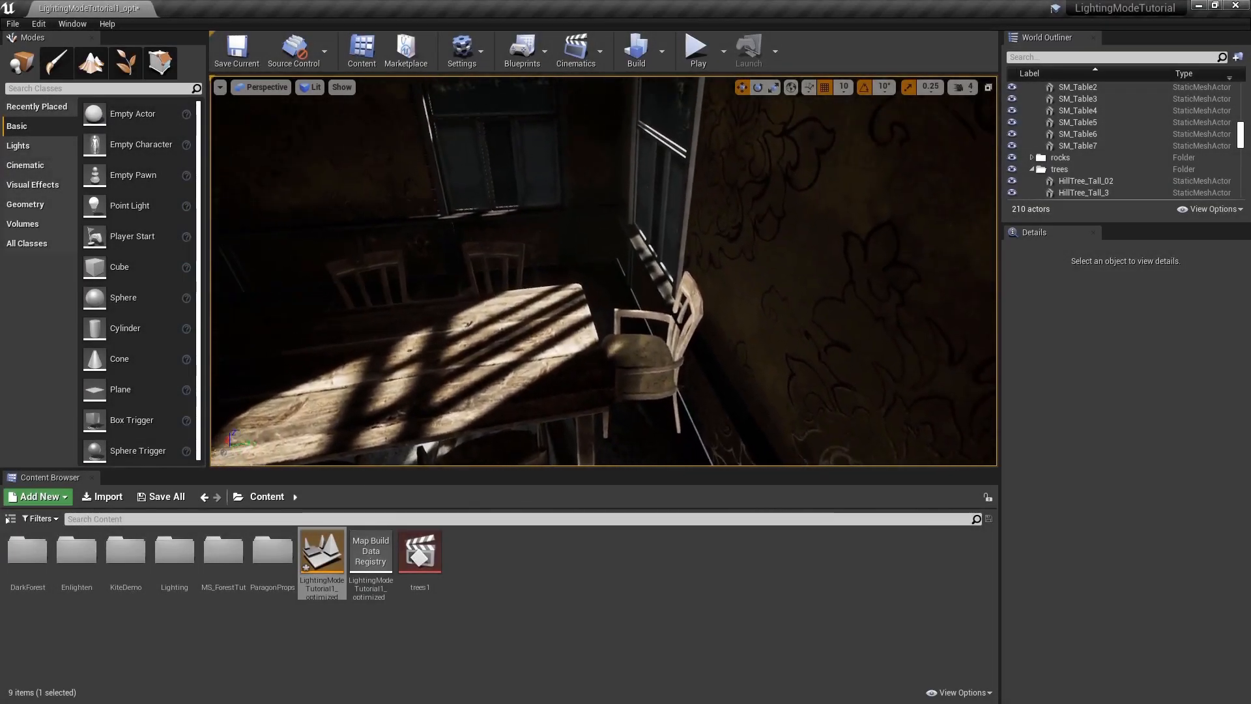
# Open the viewport Show menu to compare lit and Enlighten Lightmap Charts views
pyautogui.click(341, 86)
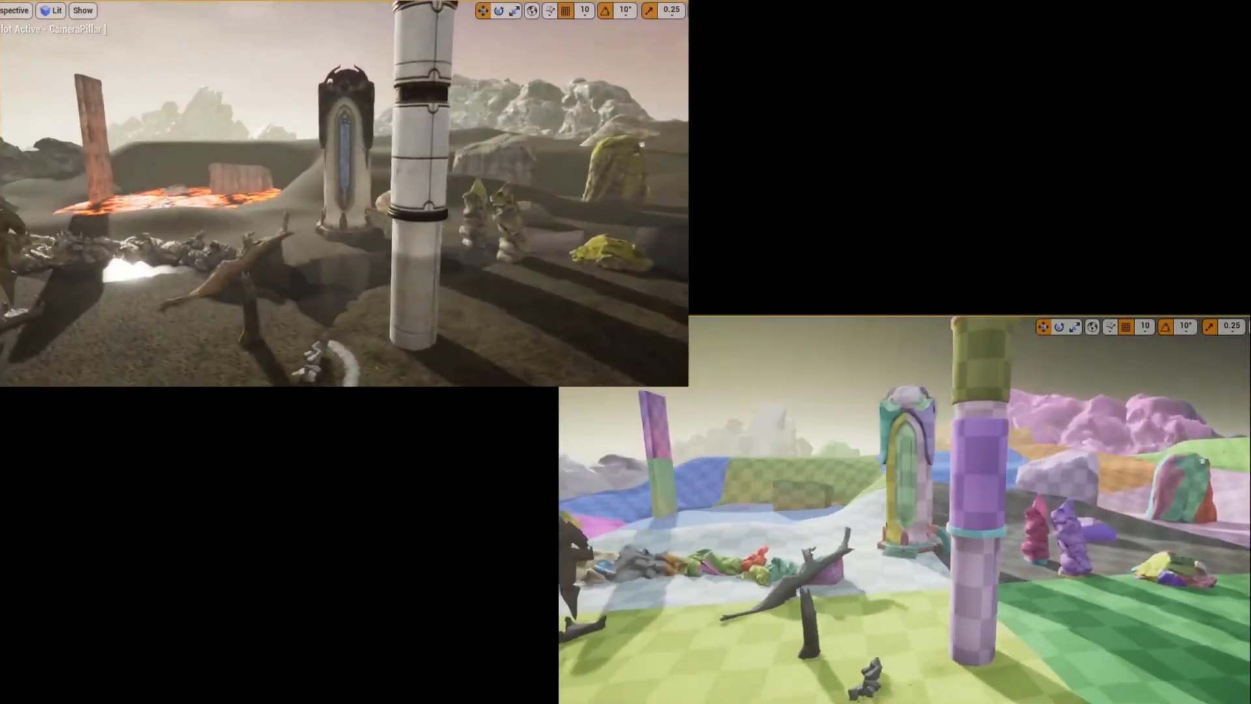
# Toggle Show > Enlighten > Lighting Mode on, then back off
pyautogui.click(341, 87)
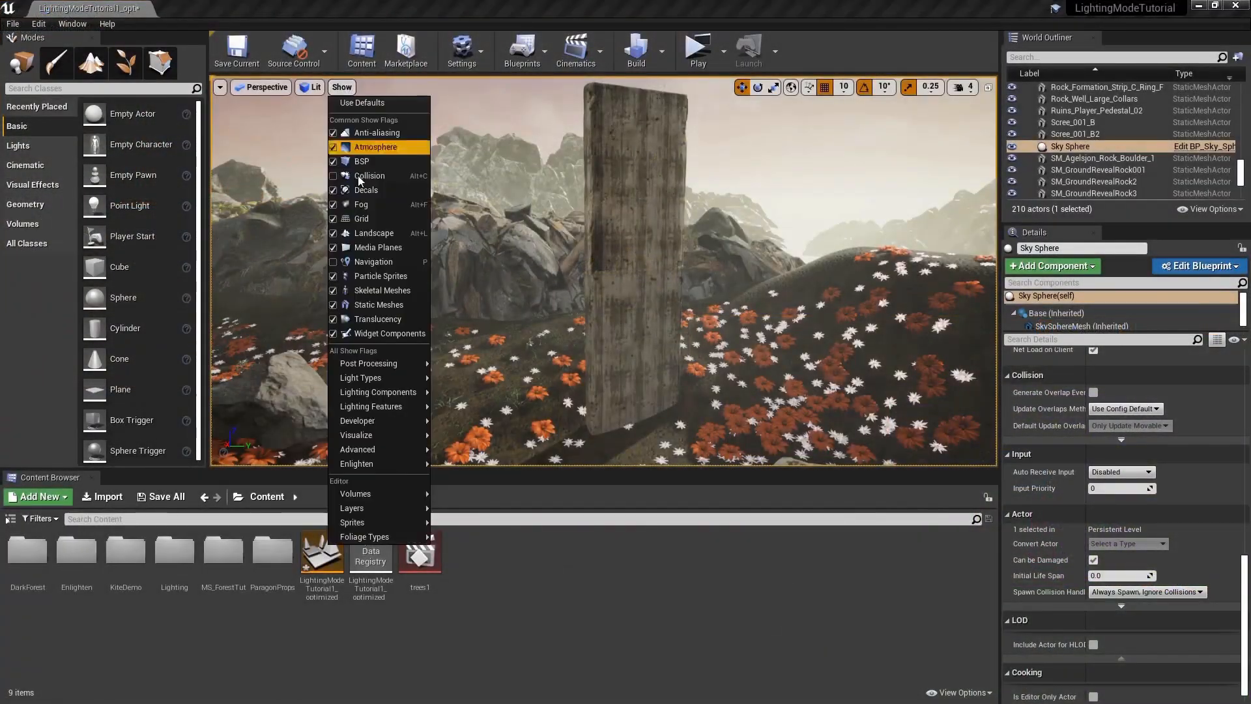
pyautogui.moveTo(355, 463)
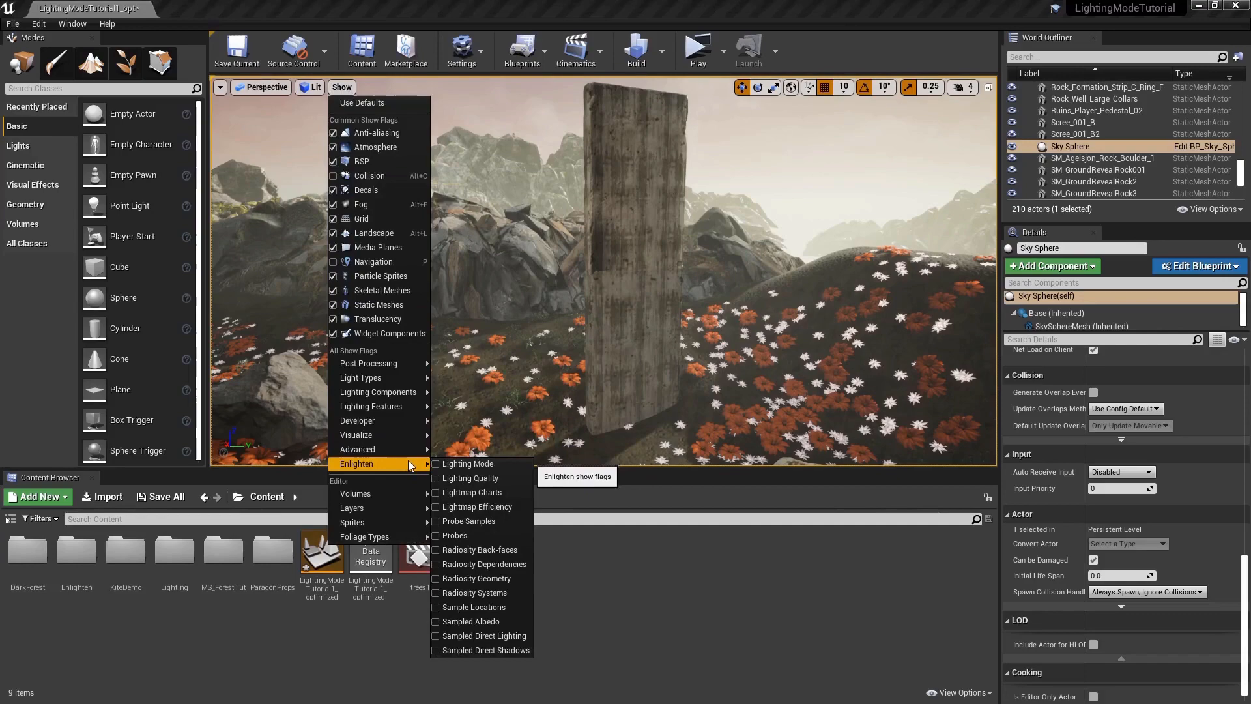
pyautogui.click(467, 463)
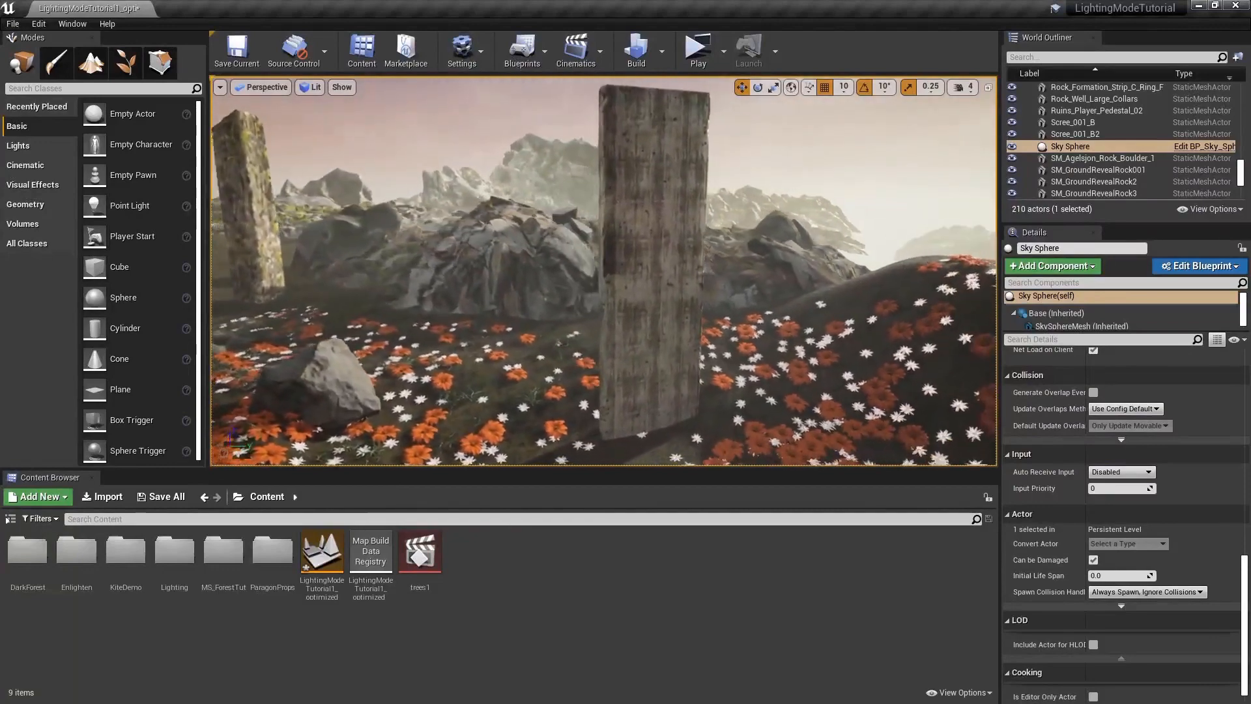
pyautogui.click(342, 86)
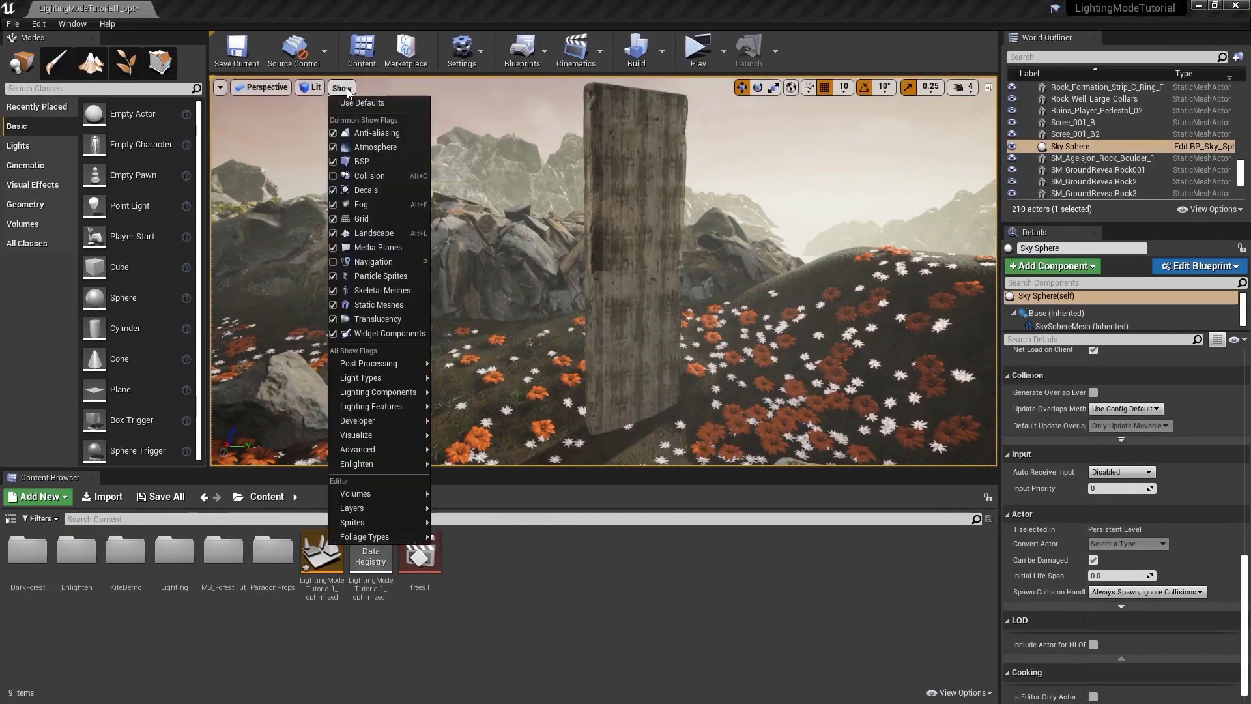
pyautogui.moveTo(358, 463)
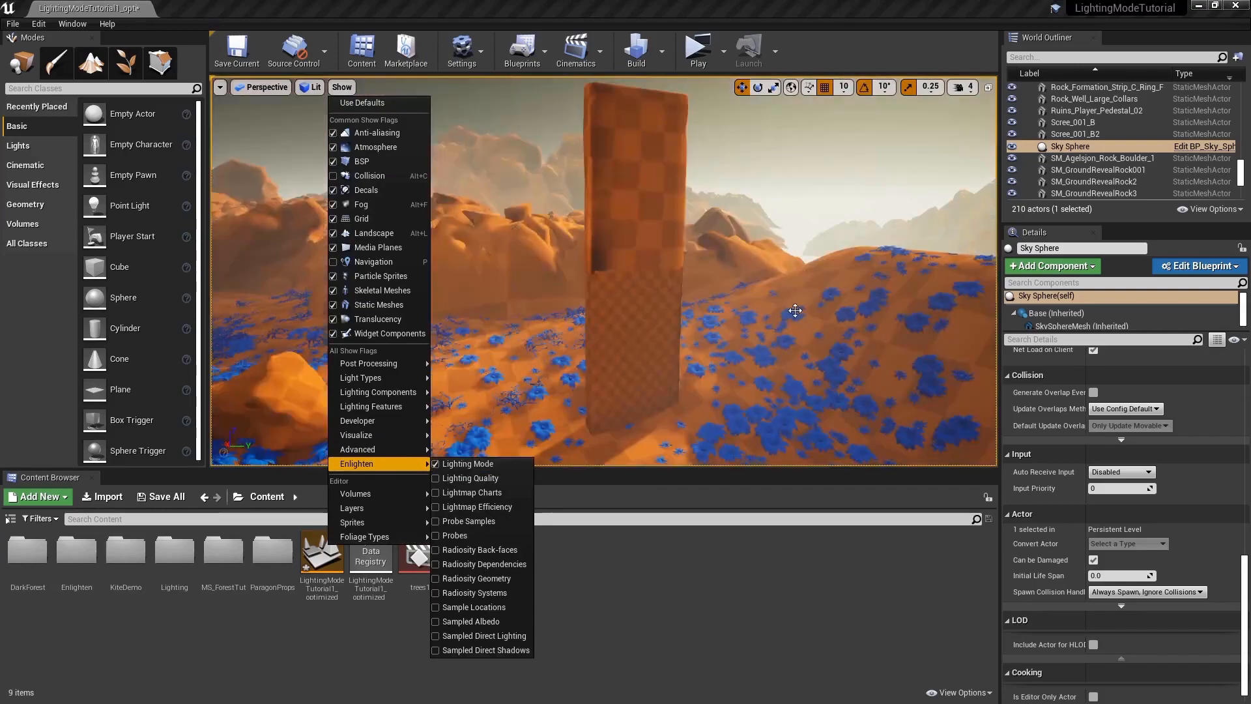
pyautogui.click(468, 463)
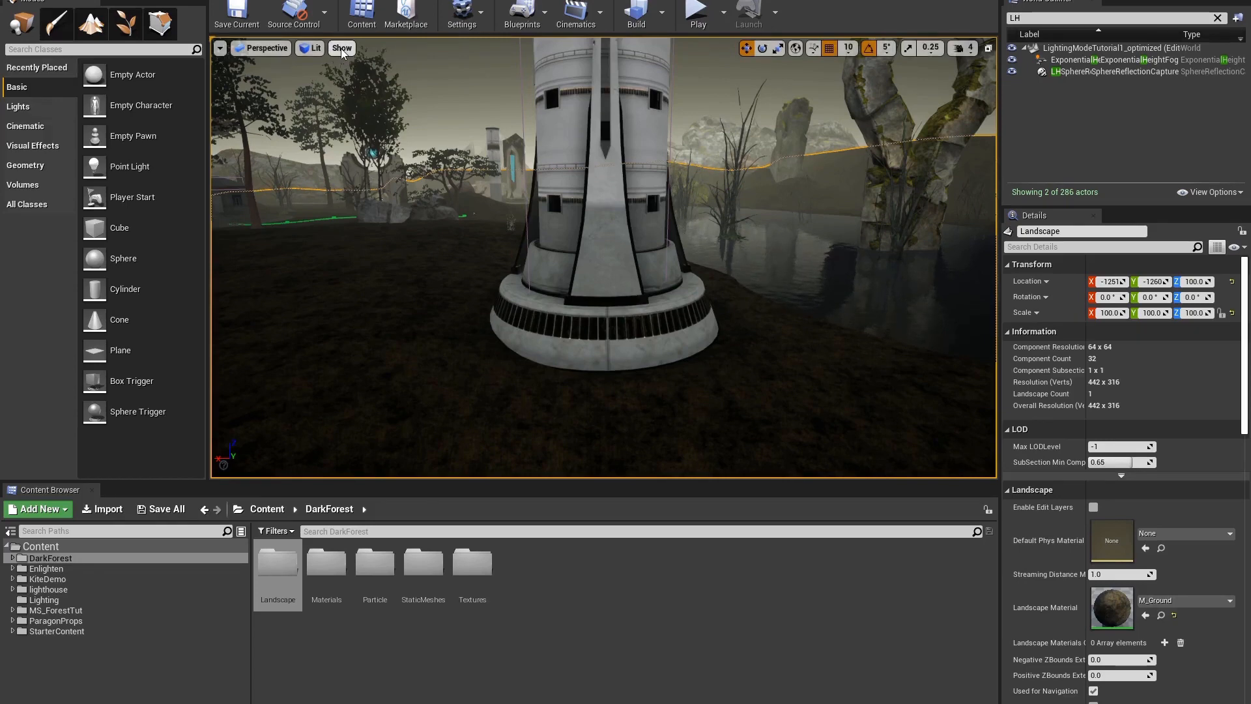
# Show Enlighten Lightmap Charts to inspect seams, then restore default show flags
pyautogui.click(341, 48)
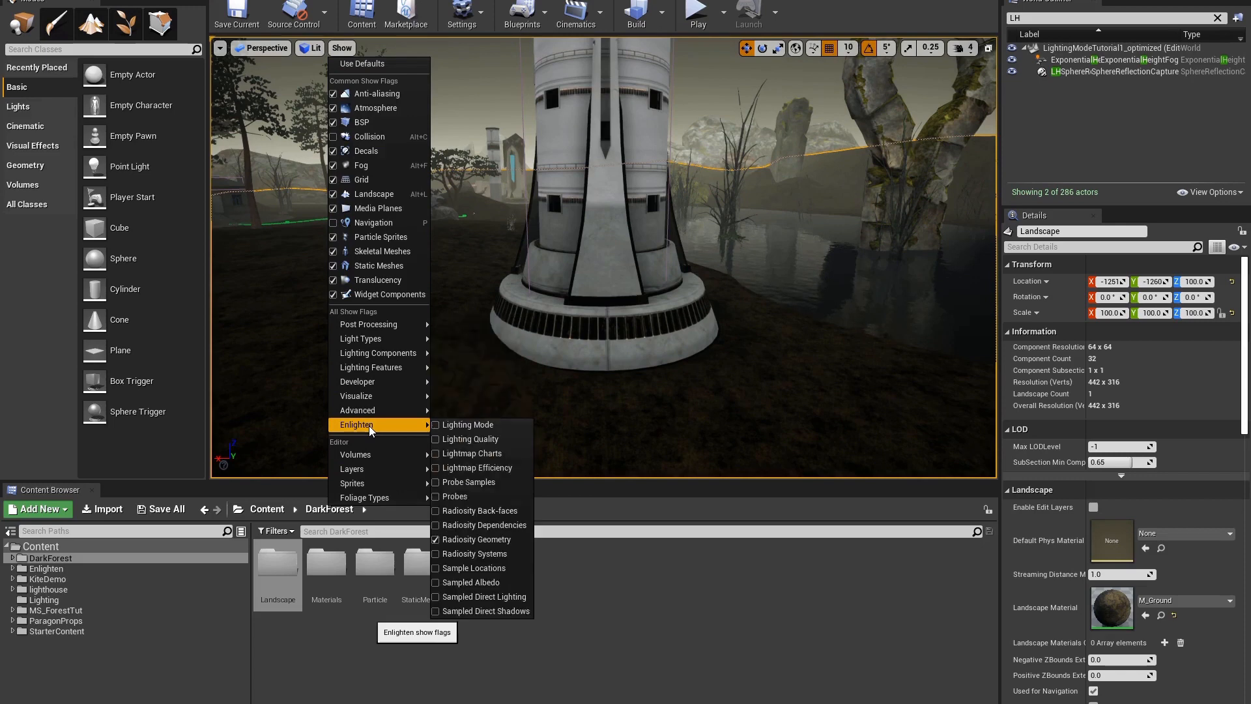
pyautogui.click(472, 454)
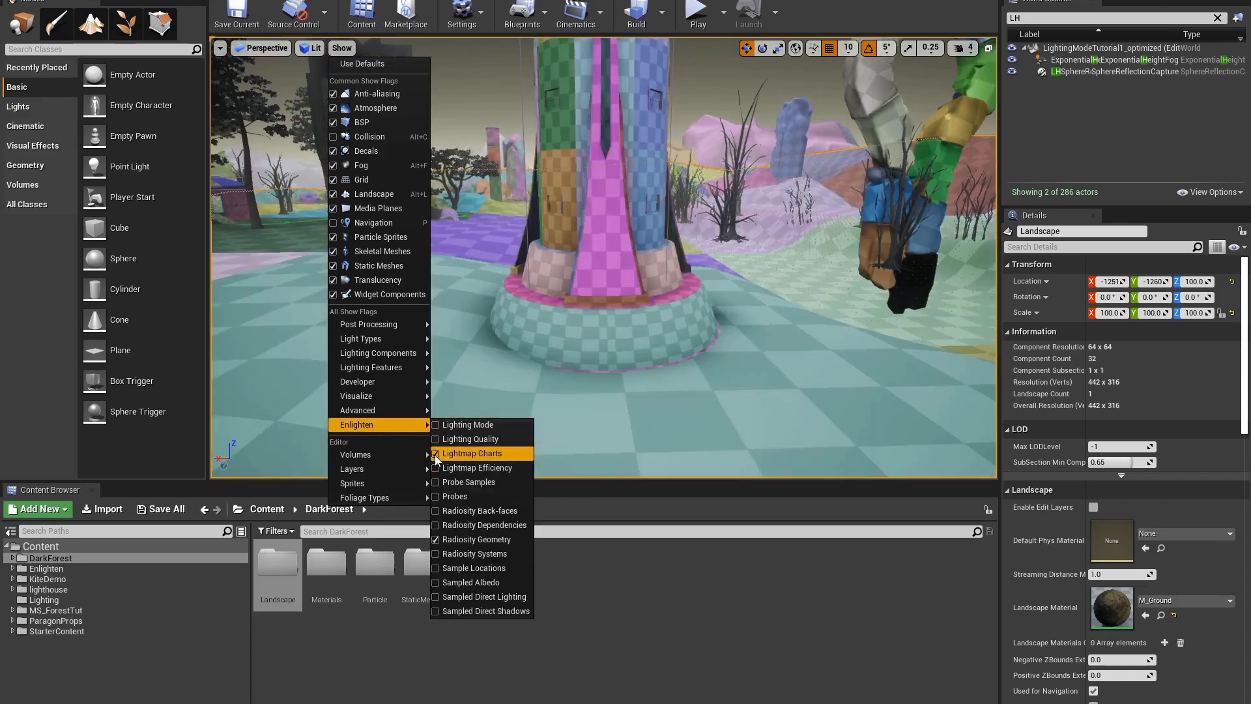
pyautogui.click(472, 453)
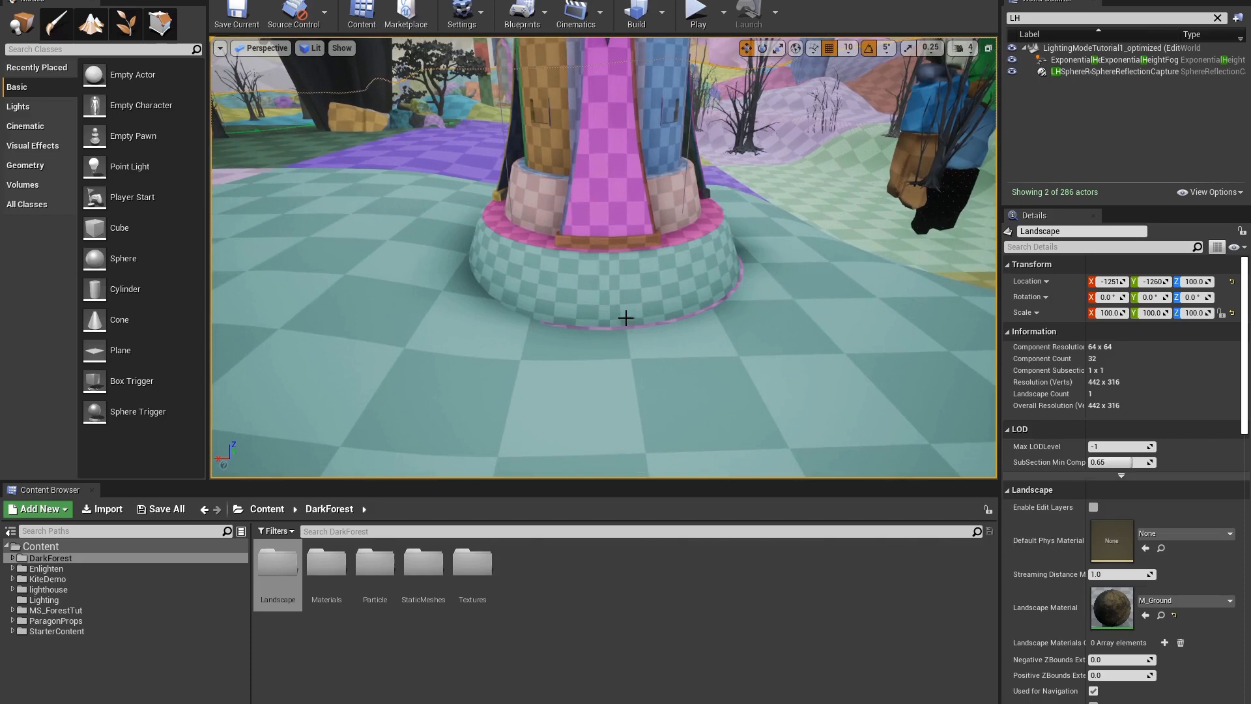
pyautogui.moveTo(616, 333)
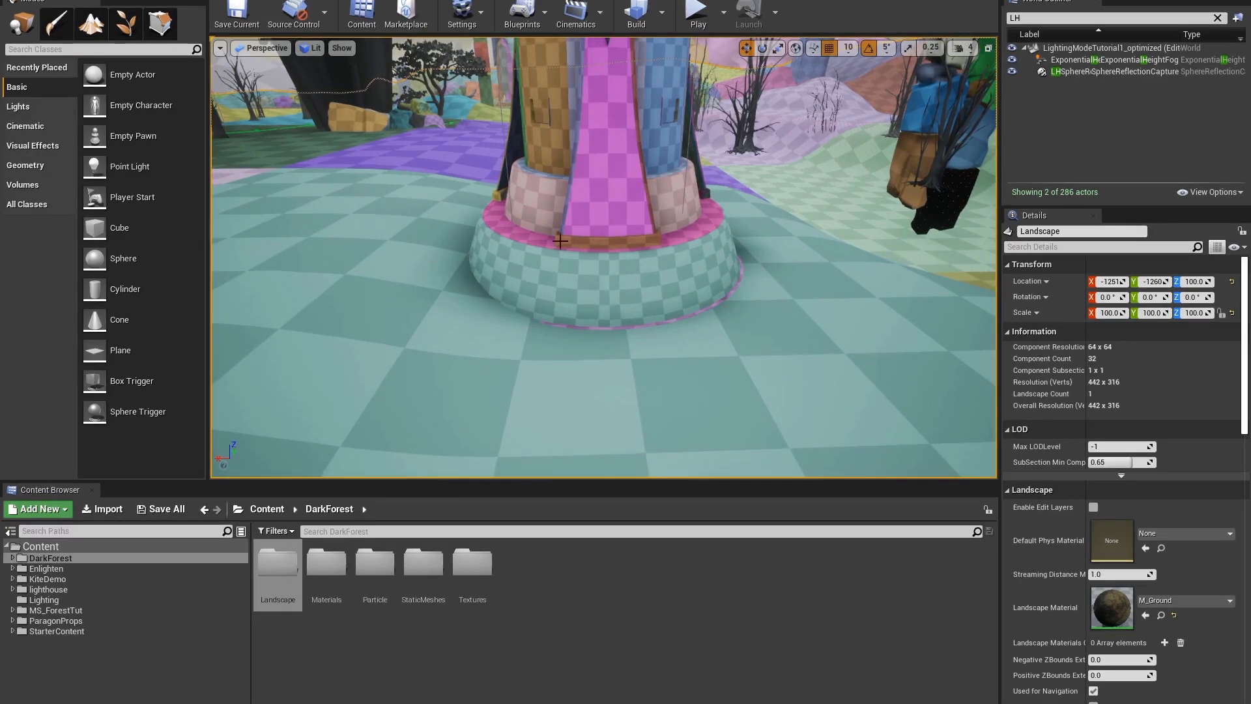
pyautogui.click(342, 47)
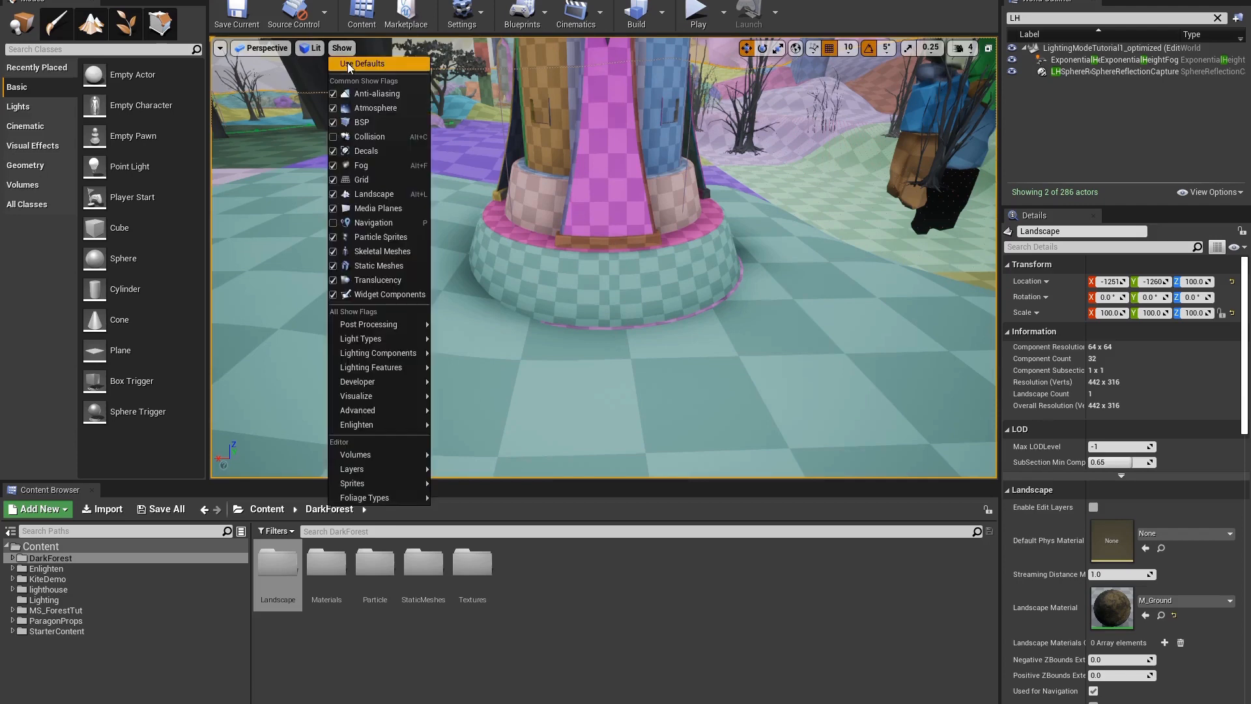
pyautogui.click(362, 63)
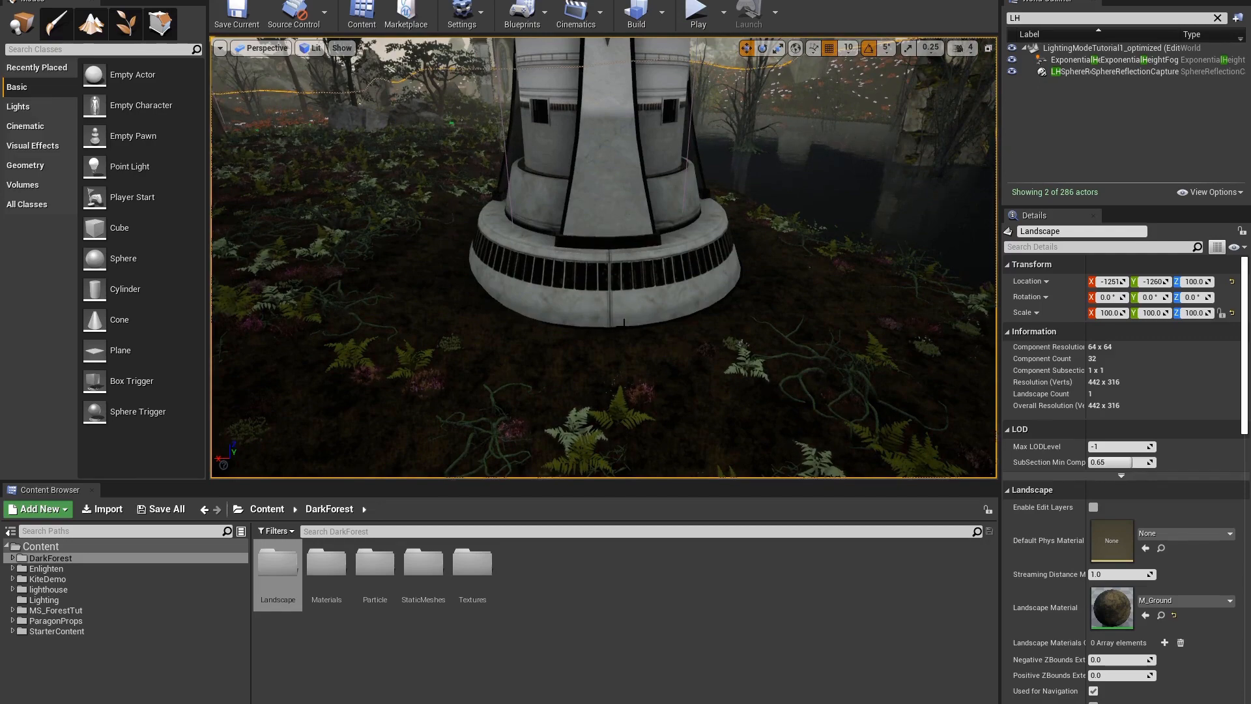
# Run the lighthouse level in Play mode from the toolbar
pyautogui.click(696, 15)
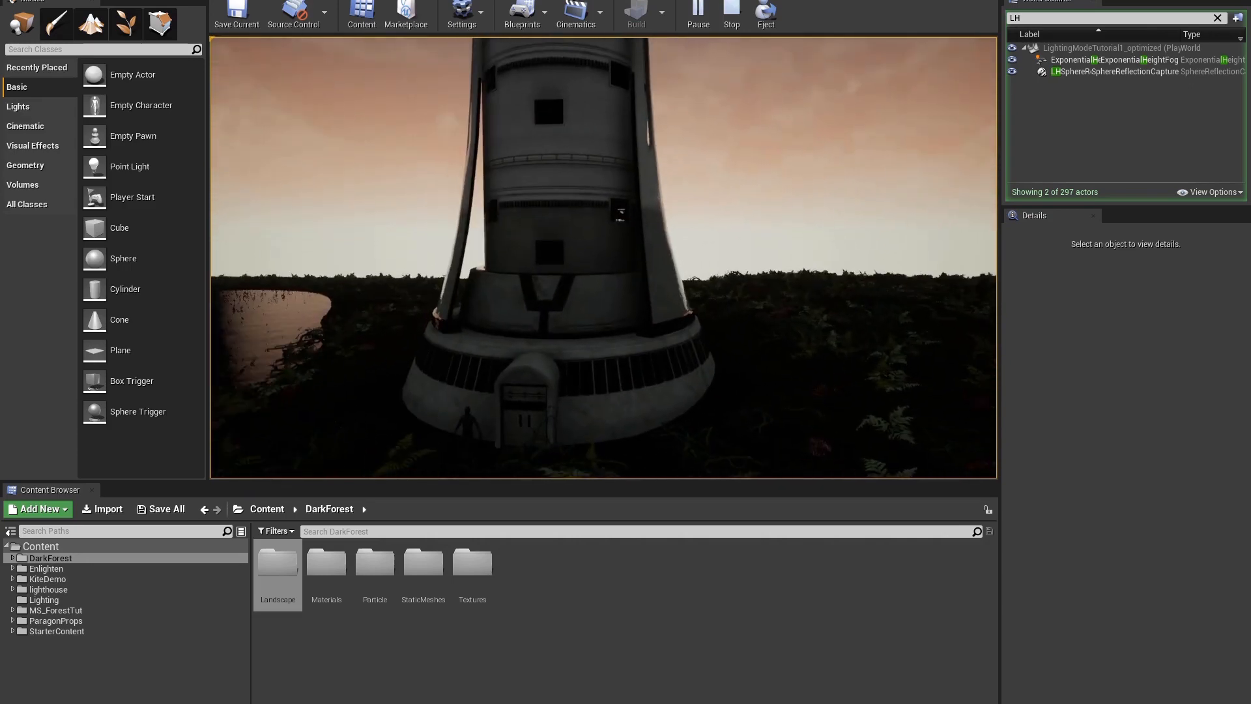
# Enable Enlighten Lightmap Charts, reopen the show flags, then play the level
pyautogui.click(342, 48)
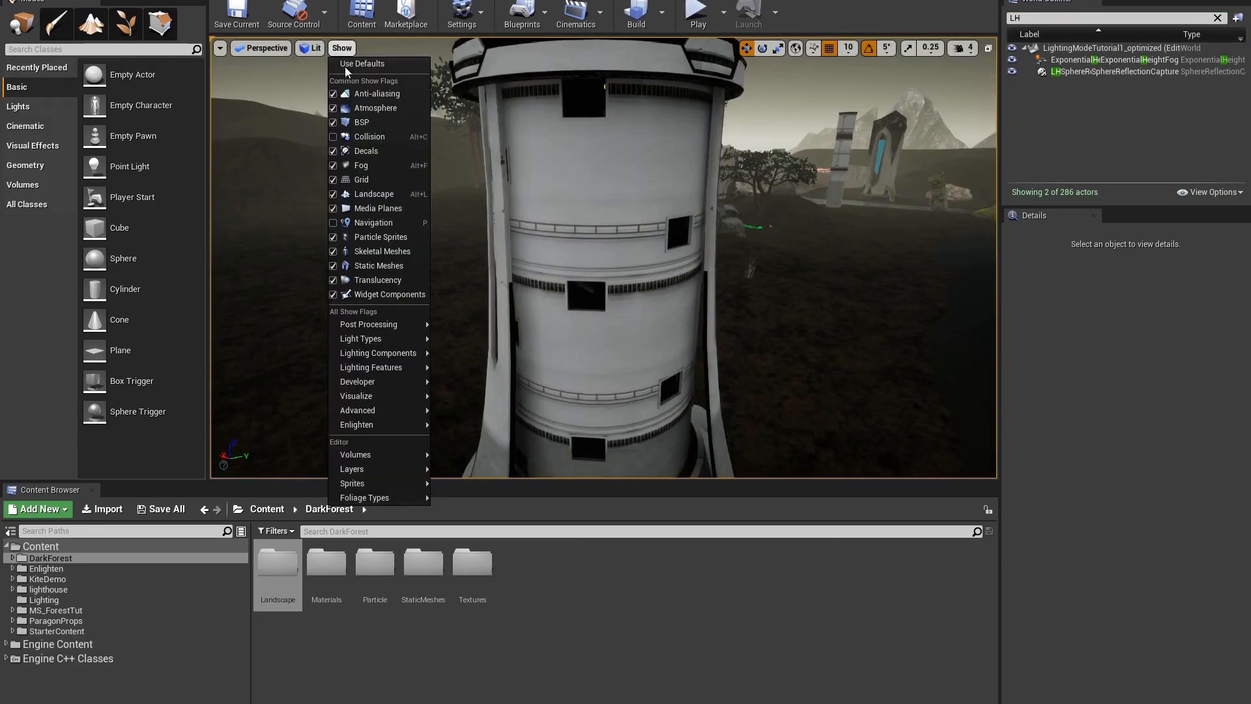
pyautogui.moveTo(357, 423)
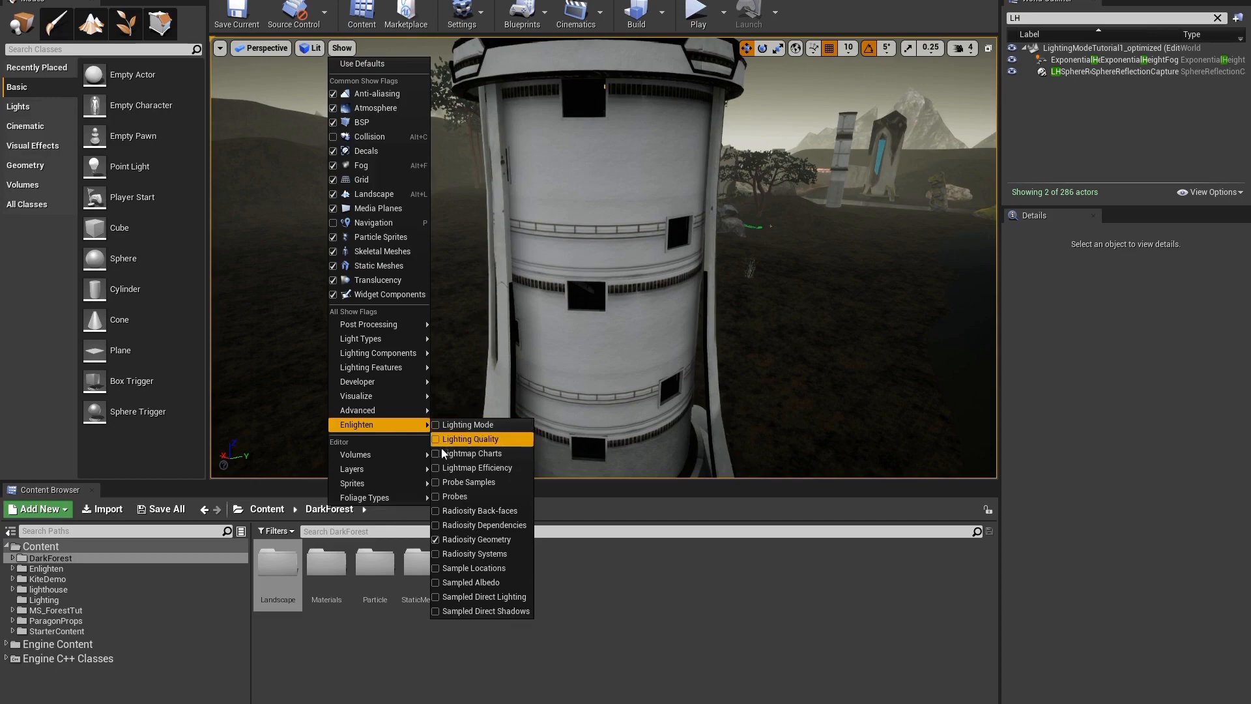
pyautogui.click(470, 438)
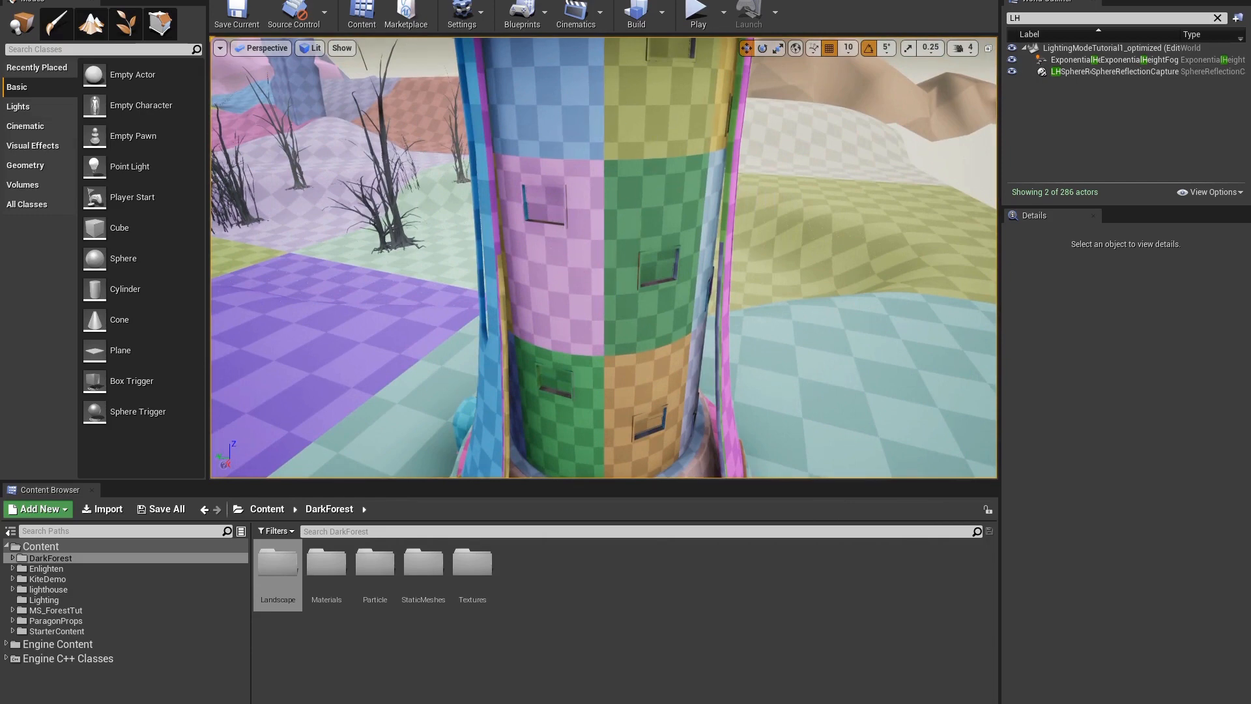
pyautogui.click(342, 48)
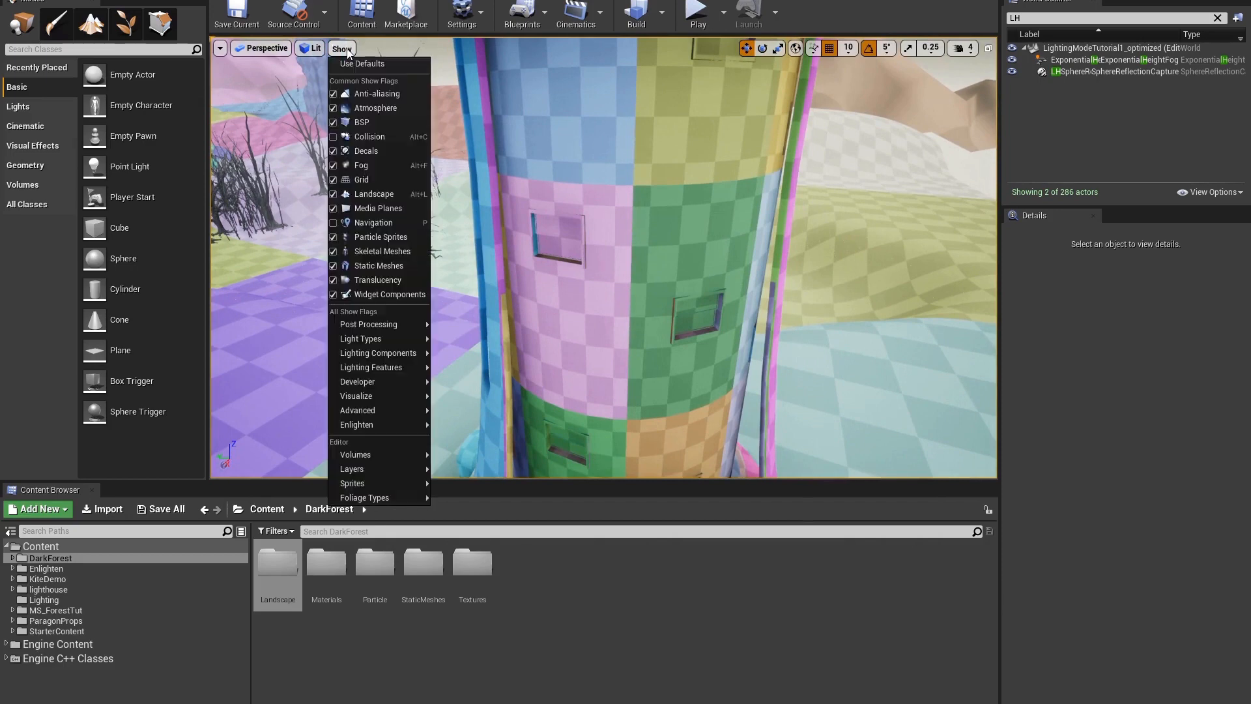
pyautogui.moveTo(357, 423)
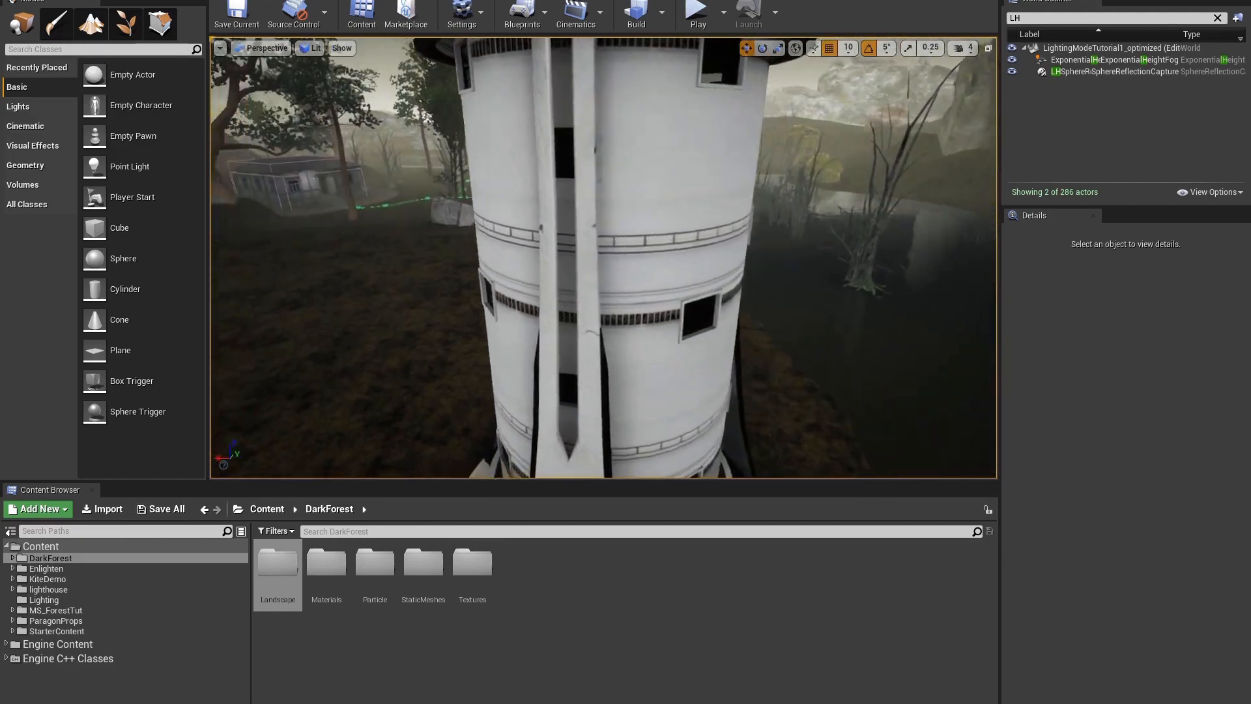
pyautogui.click(696, 14)
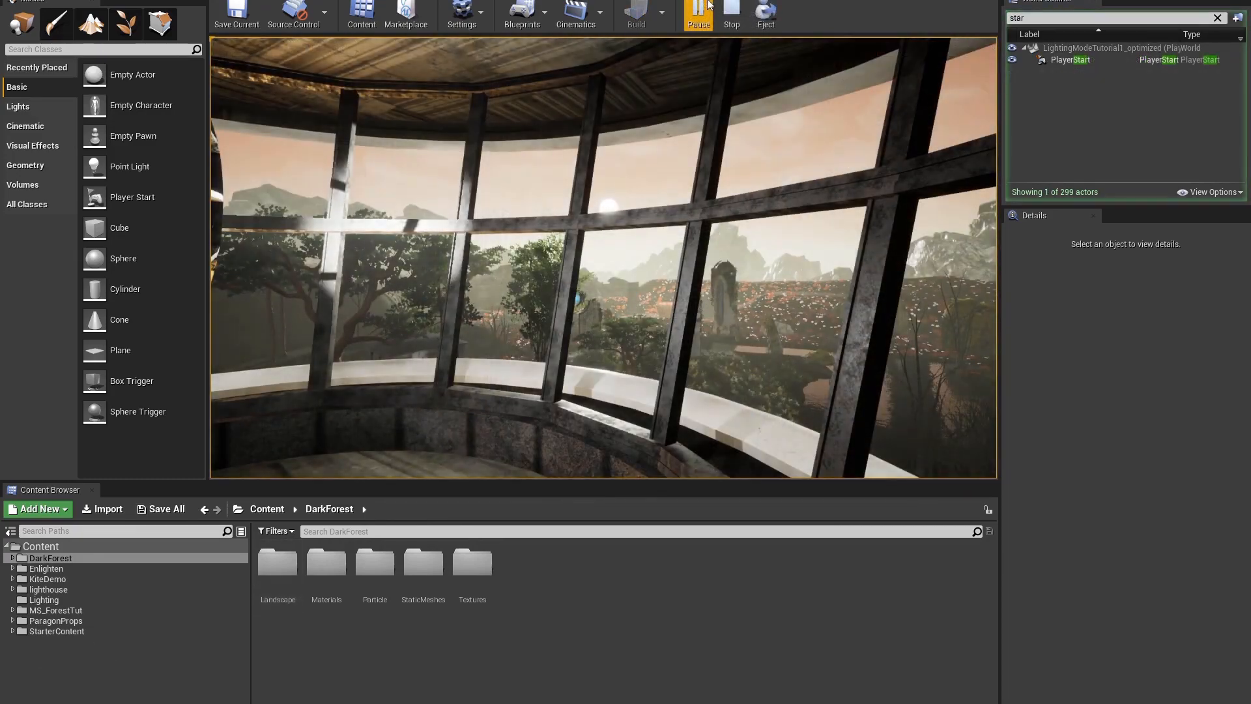